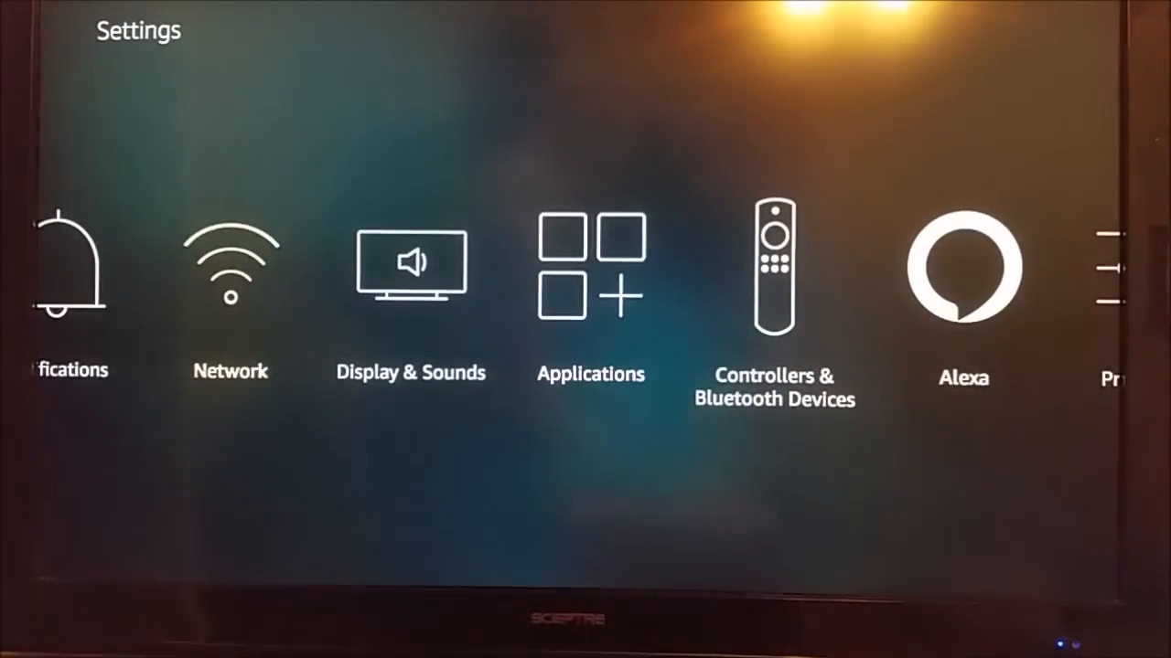
- Exit the Settings menu back to the Fire TV Home screen and its app tiles
left_click(230, 265)
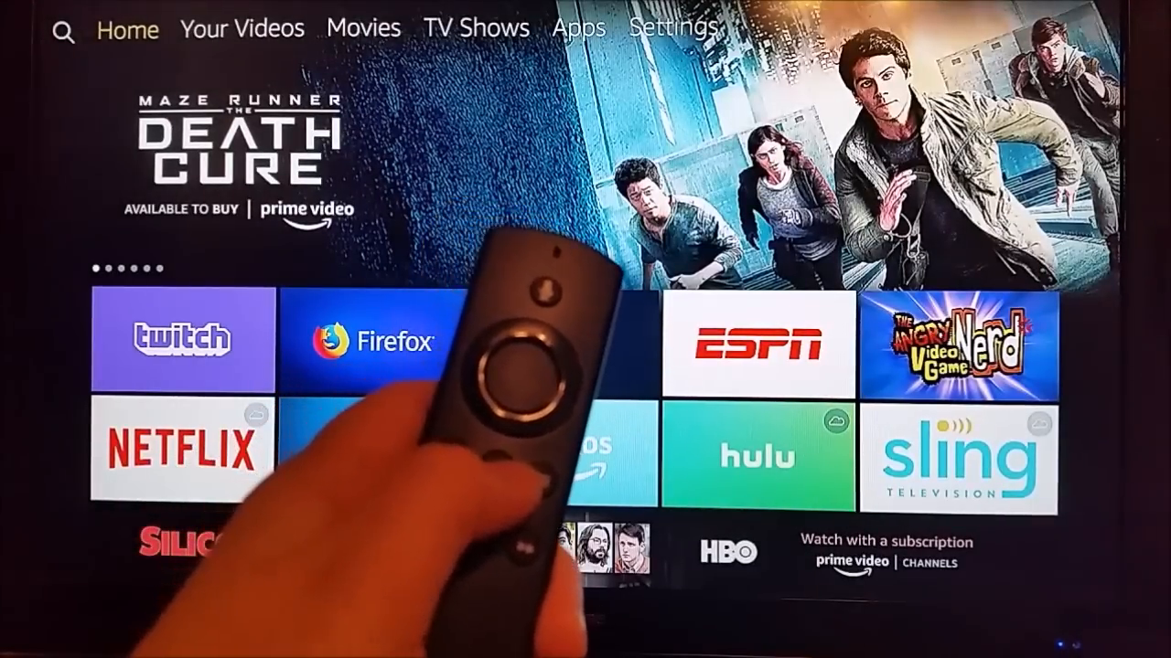
- Go to Settings > Applications, showing App Usage Data collection turned on
key("HOME")
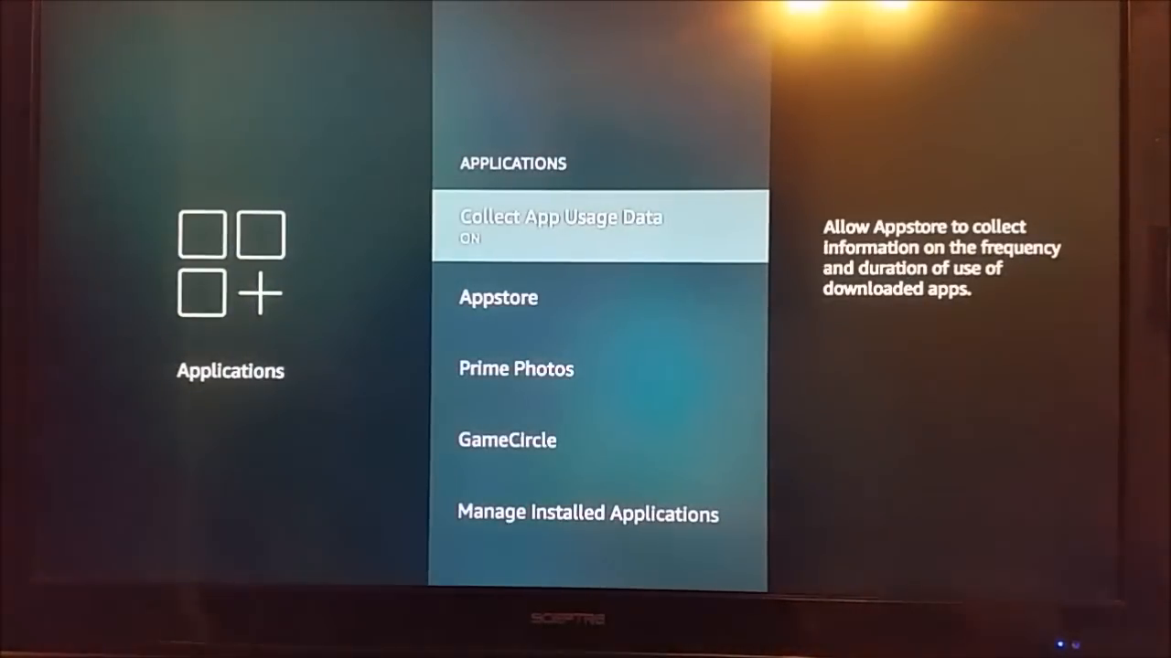
- Scroll down to Manage Installed Applications to list every installed app alphabetically
scroll("down", 3)
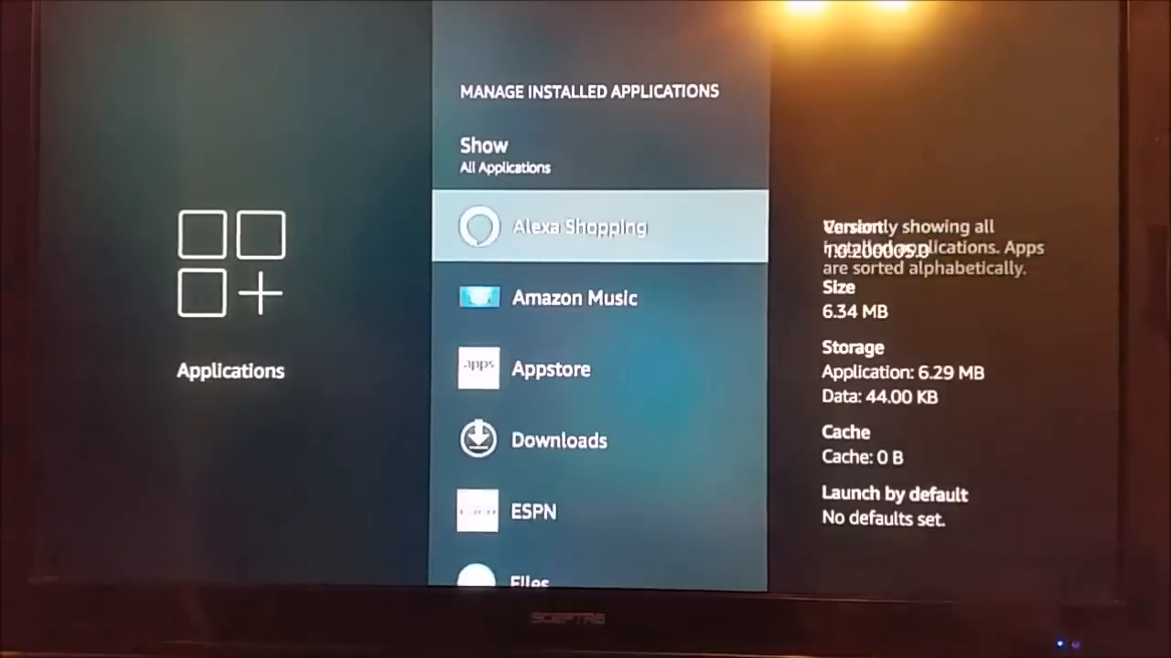
scroll("down", 3)
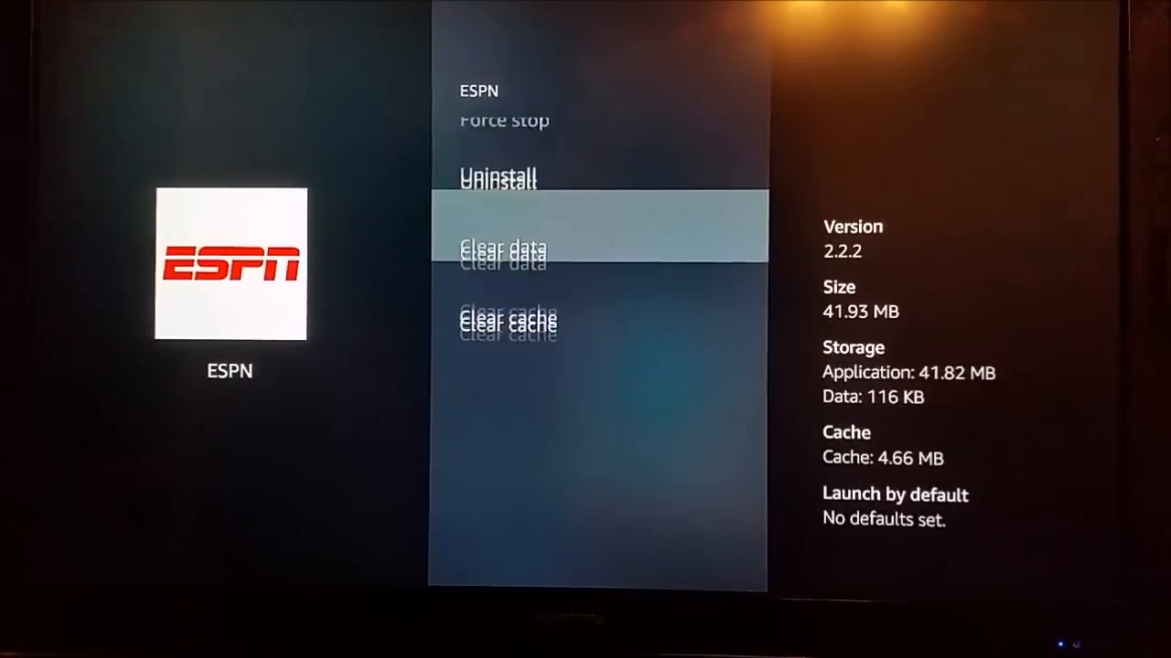
- Browse ESPN's options, showing 4.66 MB cache and 116 KB data, landing on Clear data
scroll("down", 3)
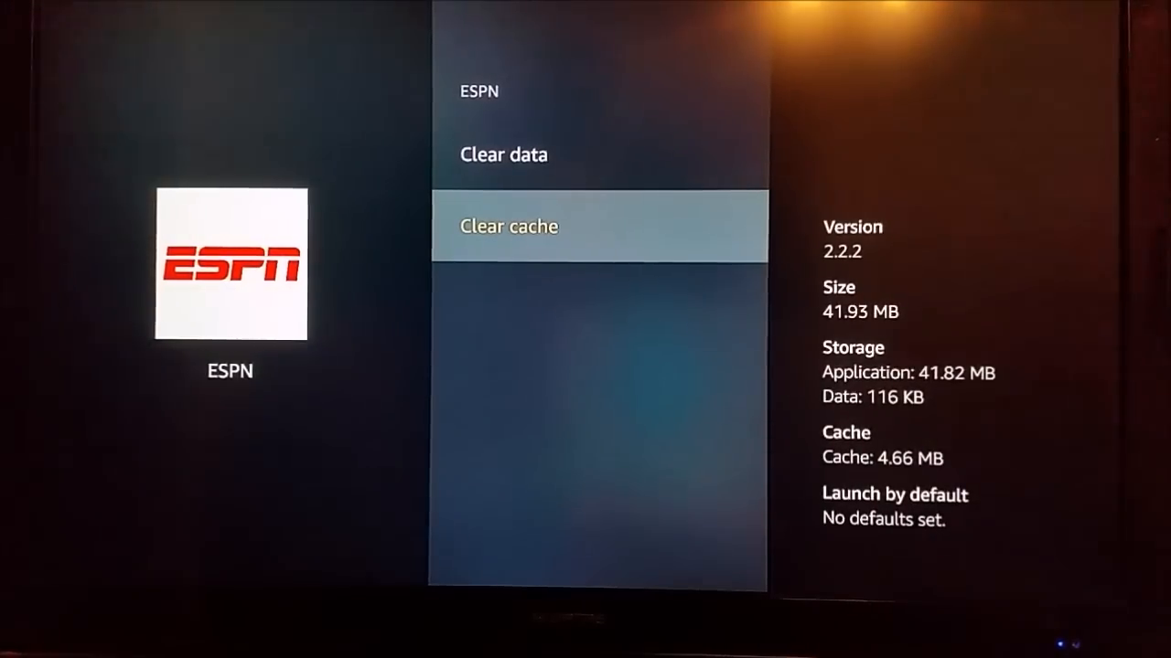
key("Up")
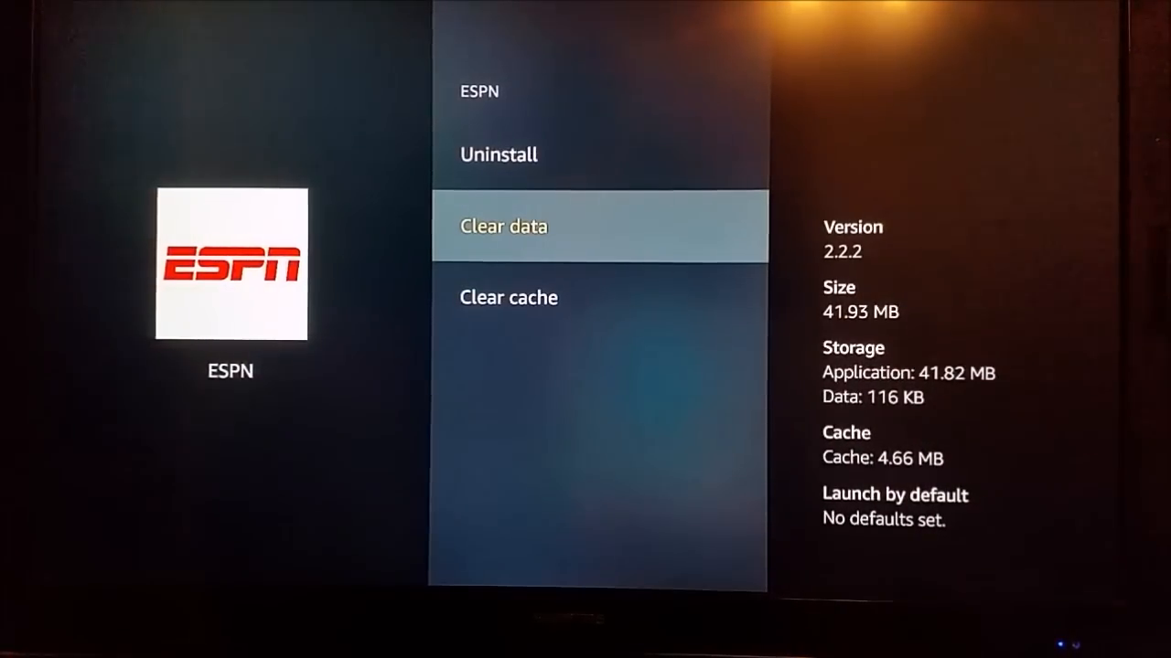